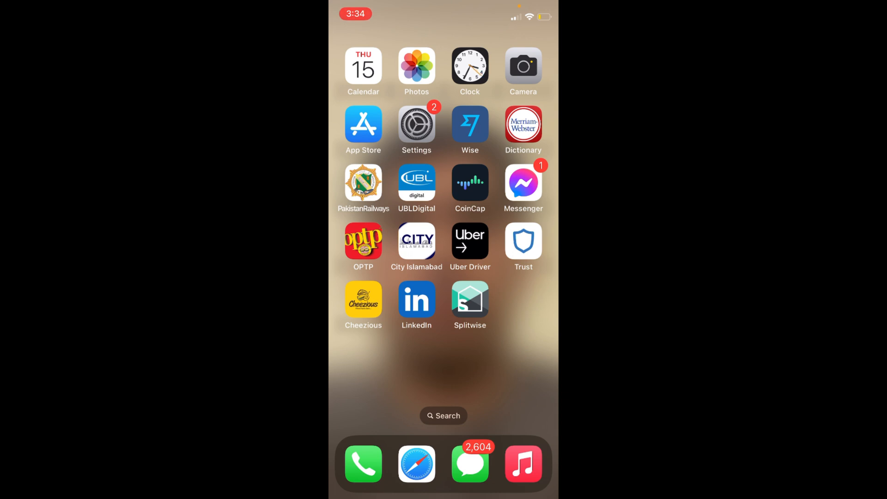
Launch Photos and open the Recents album.
{"action": "left_click", "coordinate": [416, 67]}
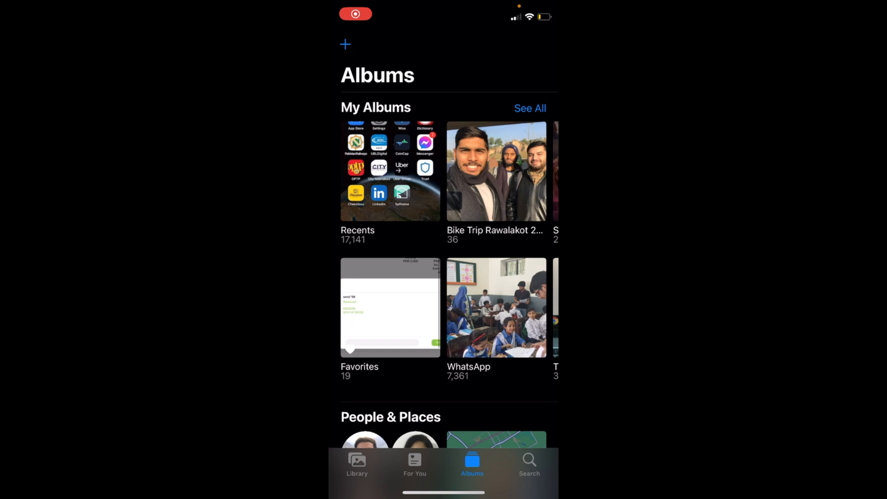
{"action": "left_click", "coordinate": [390, 171]}
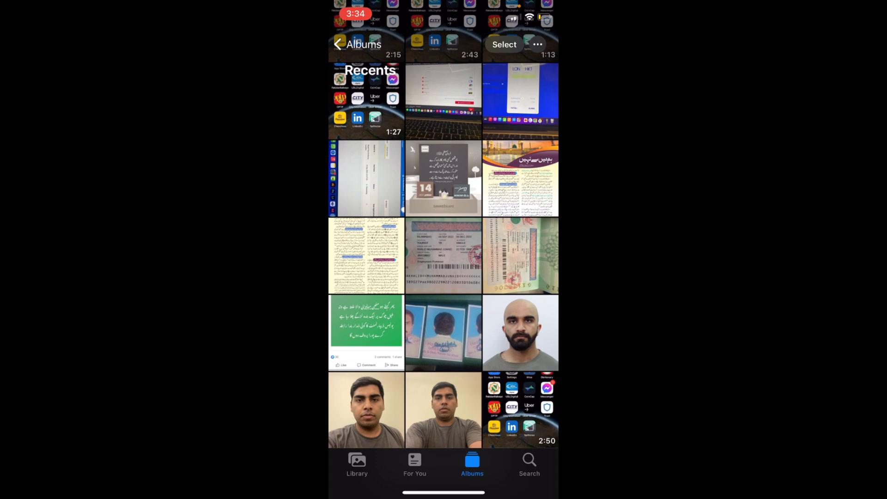
Select the three portrait photos in Recents and hide them.
{"action": "left_click", "coordinate": [519, 332]}
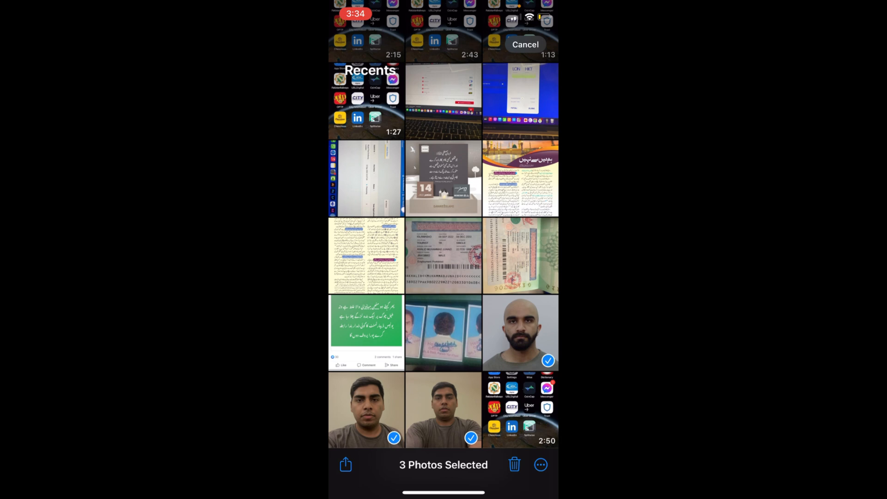
{"action": "left_click", "coordinate": [539, 465]}
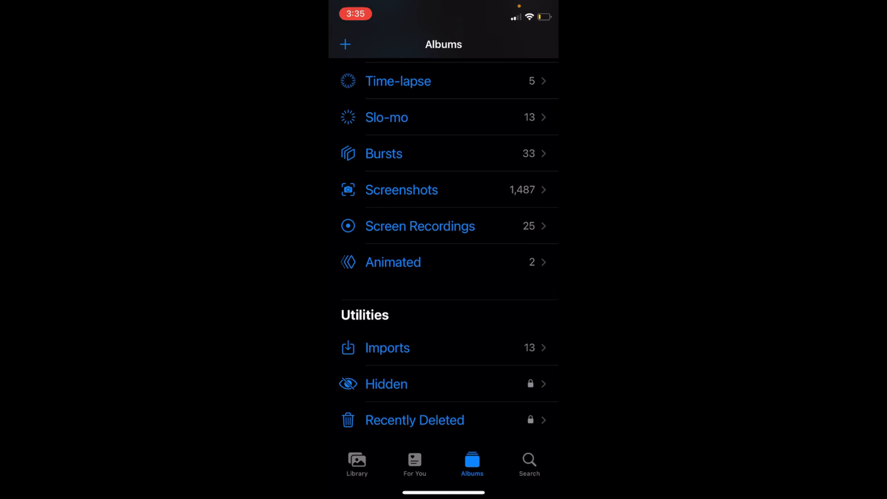
Check the Hidden album's seven photos, then switch to the Settings app.
{"action": "left_click", "coordinate": [386, 384]}
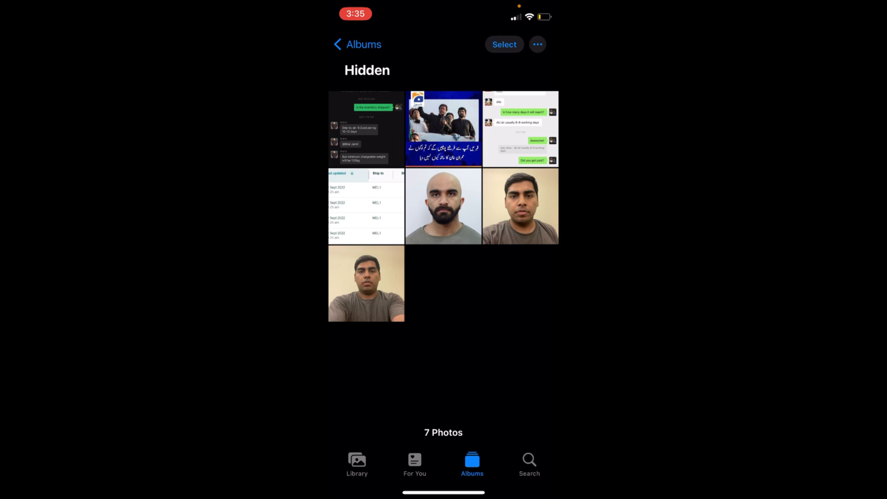
{"action": "left_click", "coordinate": [357, 45]}
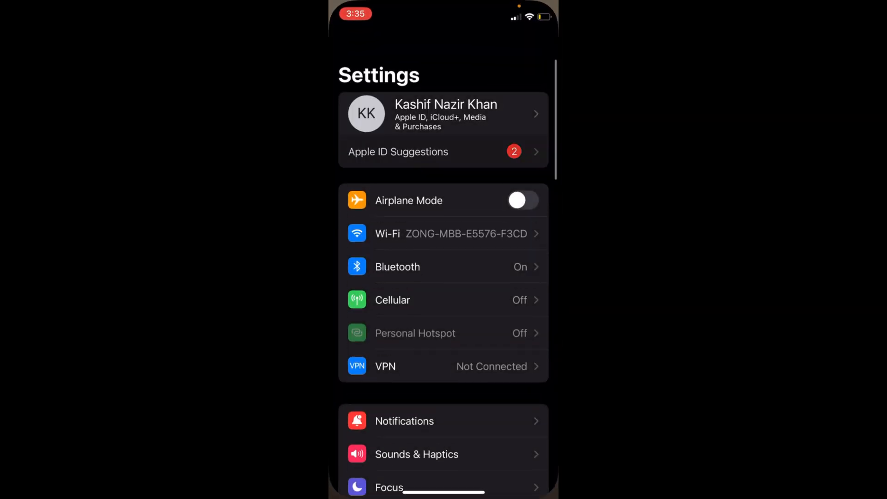
Scroll down the Settings list to Photos and open its settings page.
{"action": "scroll", "scroll_direction": "down", "scroll_amount": 3}
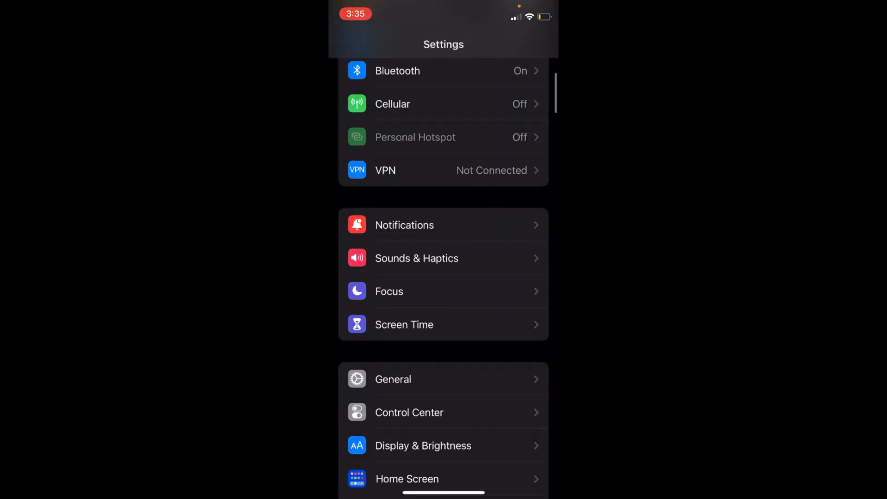
{"action": "scroll", "scroll_direction": "down", "scroll_amount": 3}
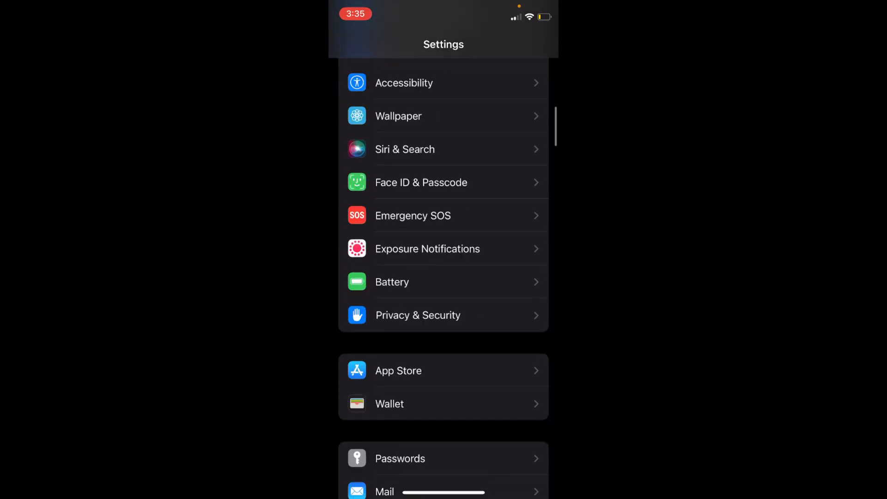
{"action": "scroll", "scroll_direction": "down", "scroll_amount": 3}
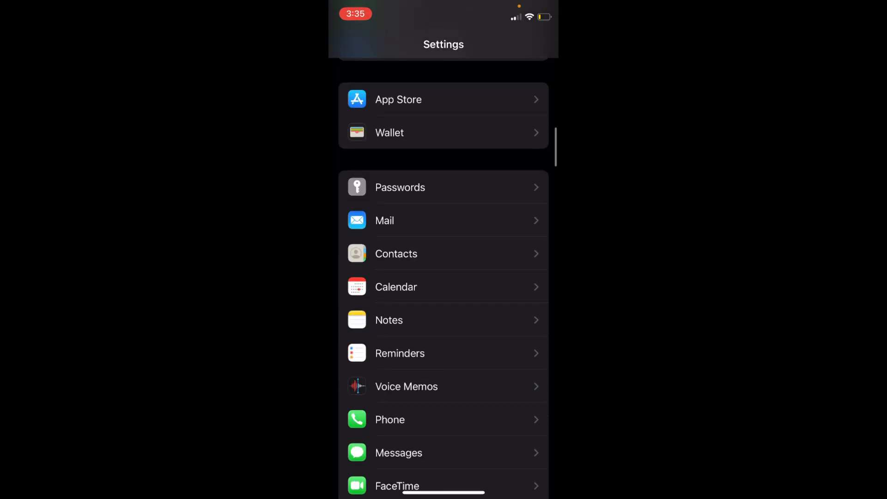
{"action": "scroll", "scroll_direction": "up", "scroll_amount": 3}
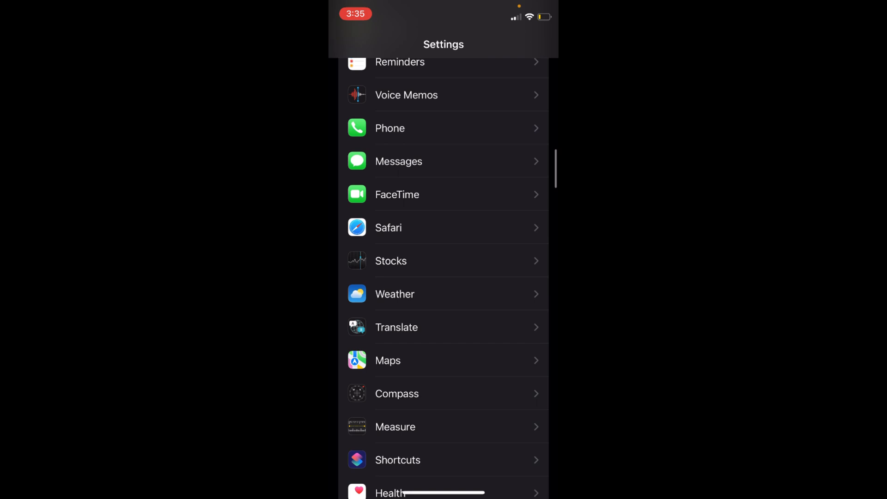
{"action": "scroll", "scroll_direction": "down", "scroll_amount": 3}
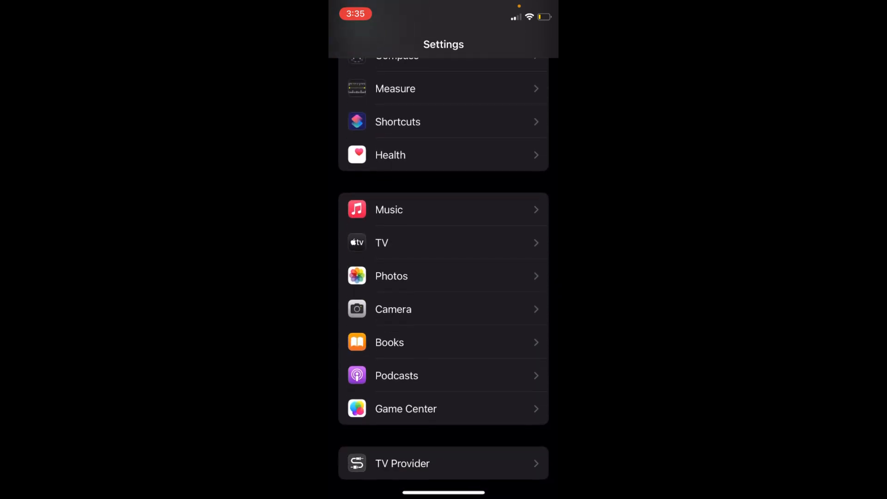
{"action": "left_click", "coordinate": [391, 275]}
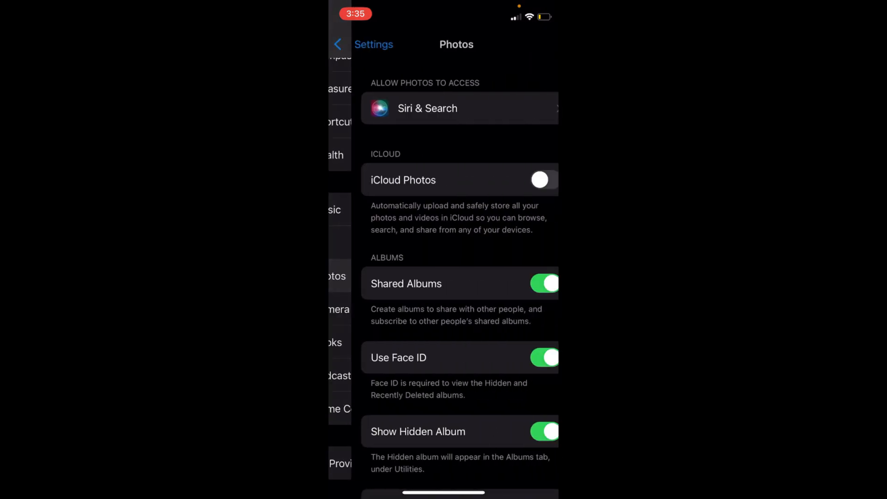
{"action": "scroll", "scroll_direction": "up", "scroll_amount": 3}
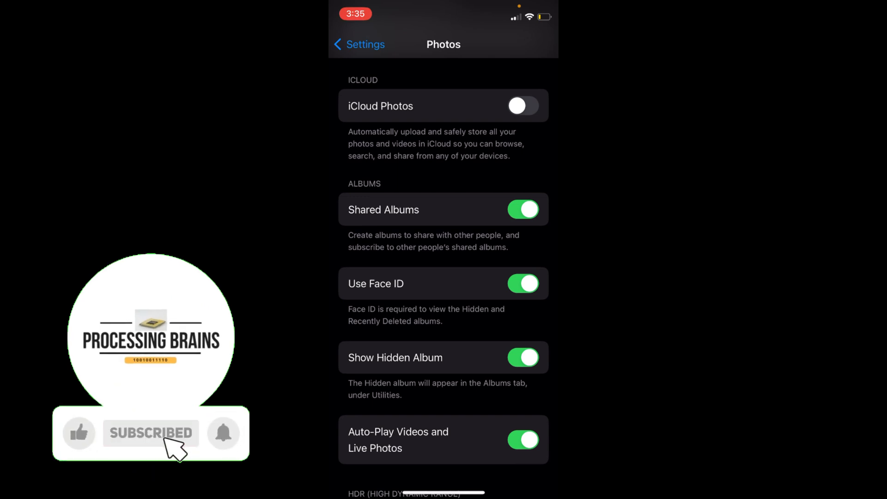
{"action": "left_click", "coordinate": [79, 433]}
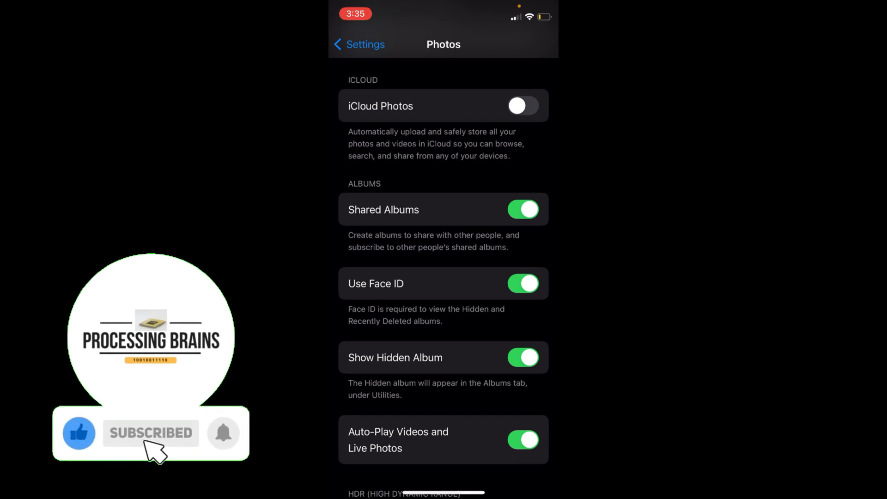